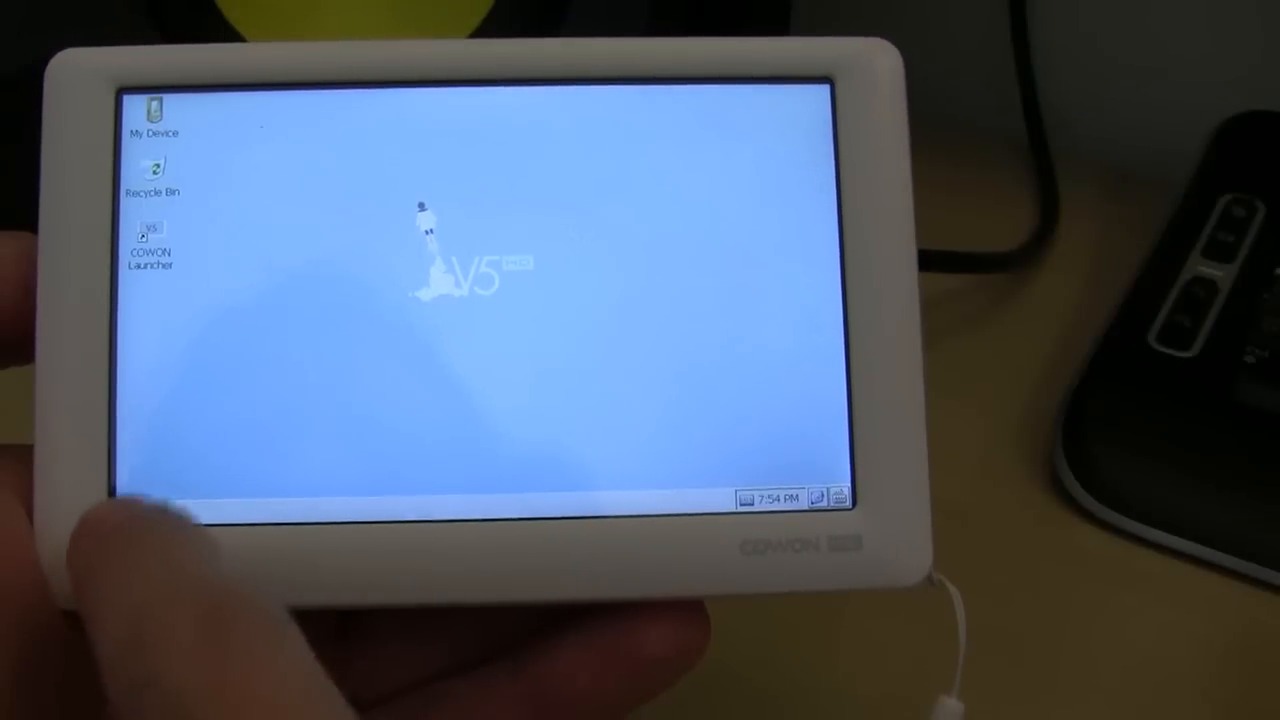
- Glance at the programs and settings list, then browse the My Device folders in Explorer and close it
{"action": "left_click", "coordinate": [136, 512]}
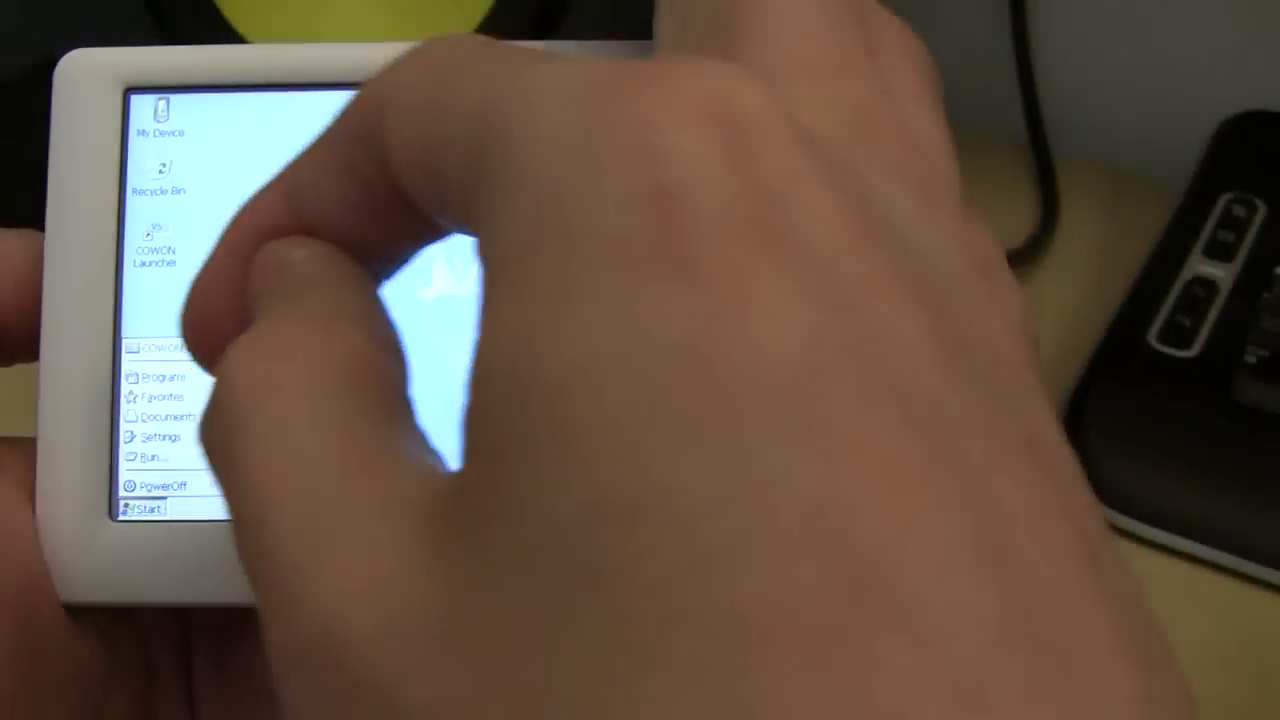
{"action": "left_click", "coordinate": [164, 376]}
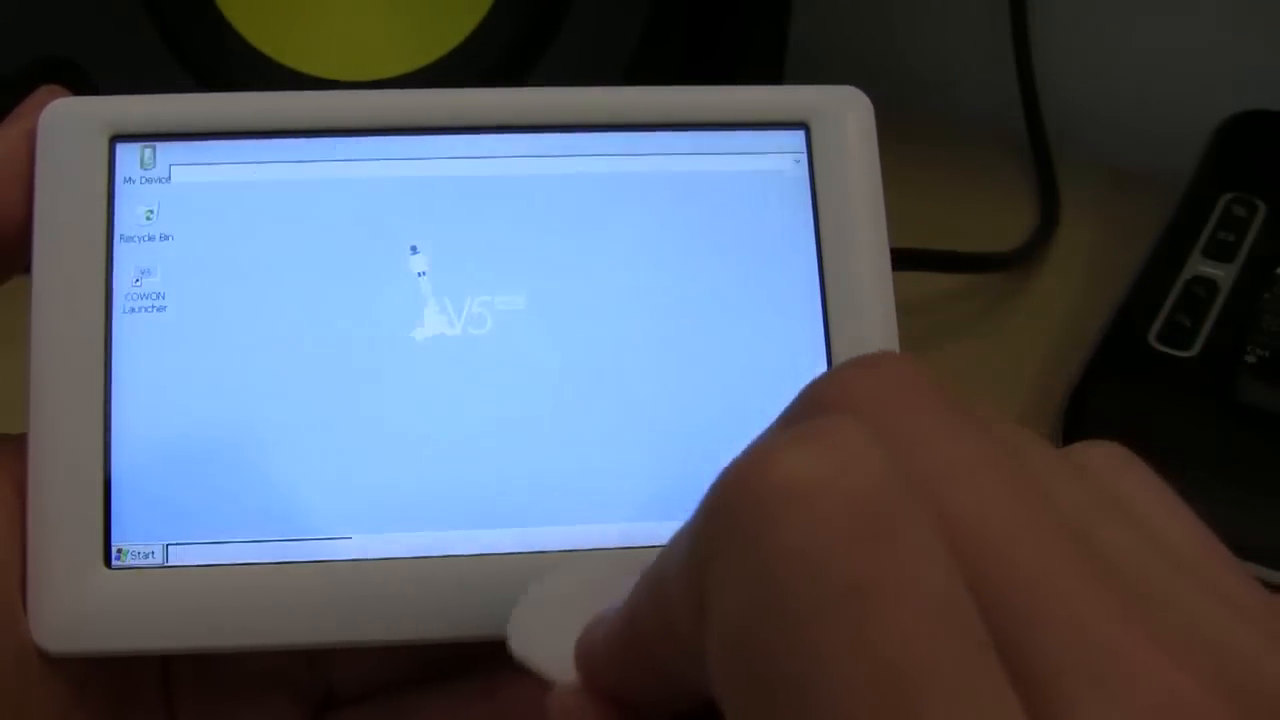
{"action": "double_click", "coordinate": [148, 170]}
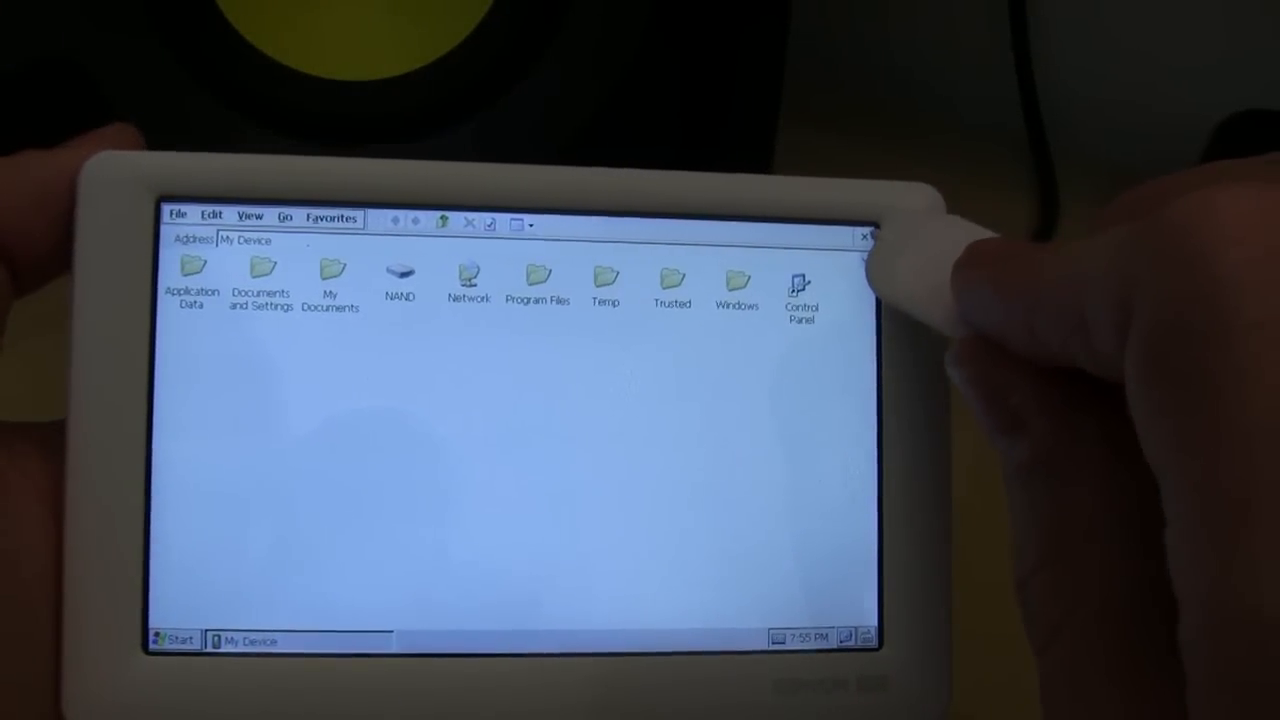
{"action": "left_click", "coordinate": [864, 236]}
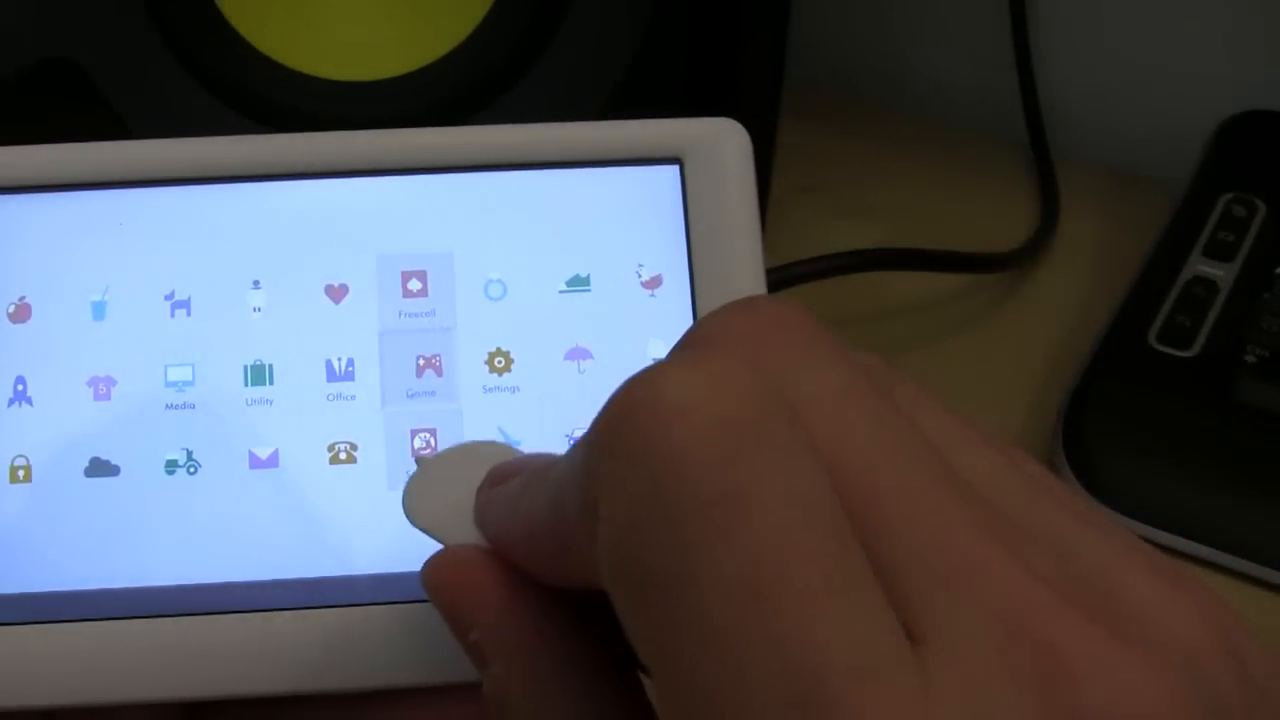
- Launch Solitaire from Games, then exit the game and confirm Yes in the quit dialog
{"action": "left_click", "coordinate": [420, 290]}
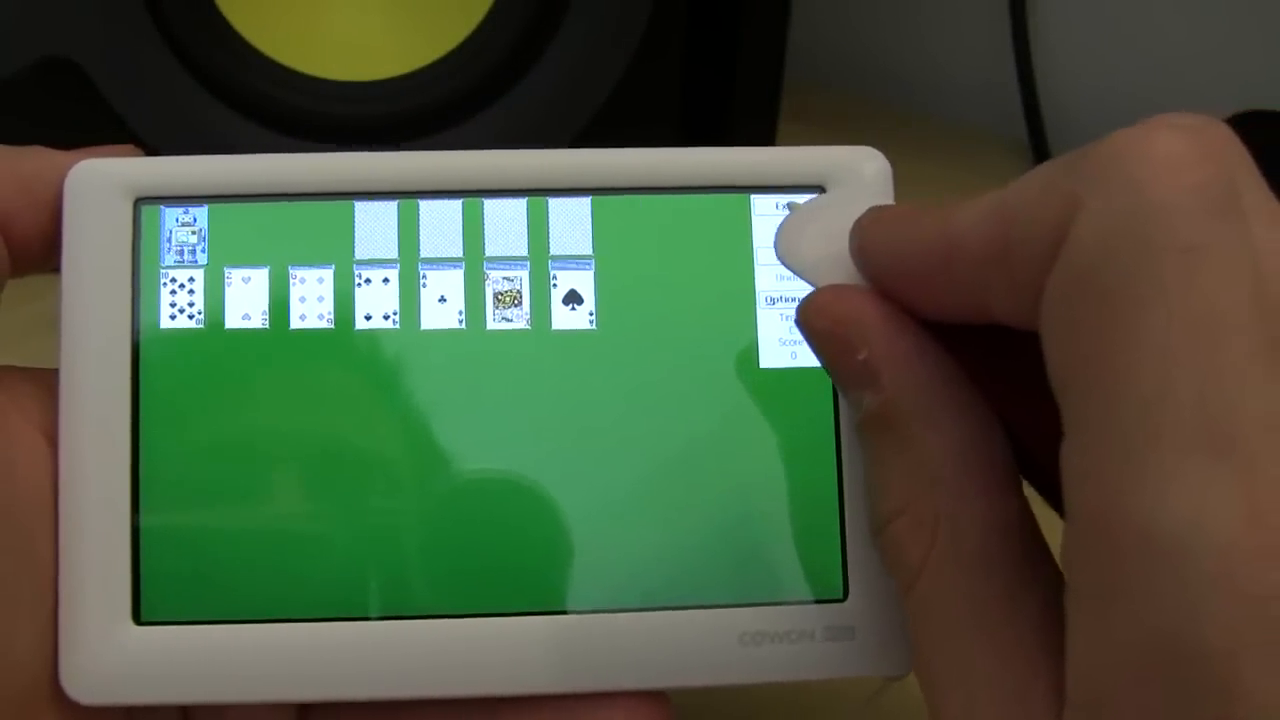
{"action": "left_click", "coordinate": [790, 206]}
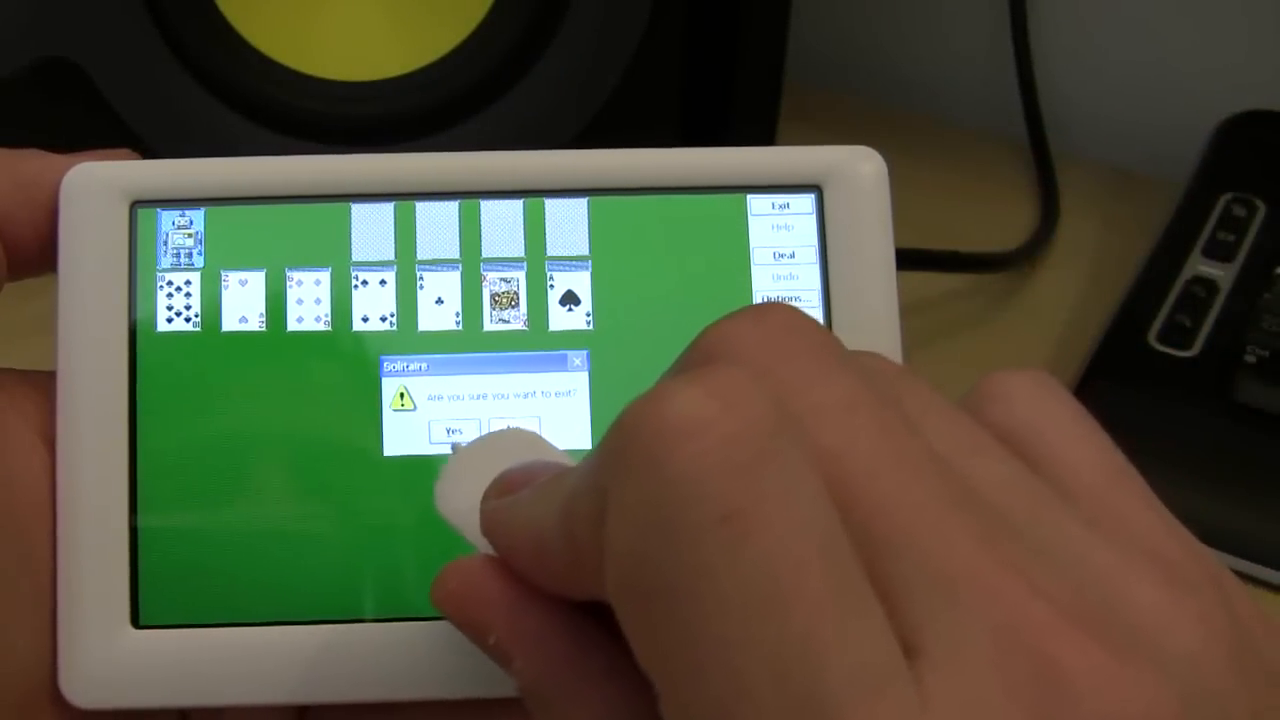
{"action": "left_click", "coordinate": [456, 430]}
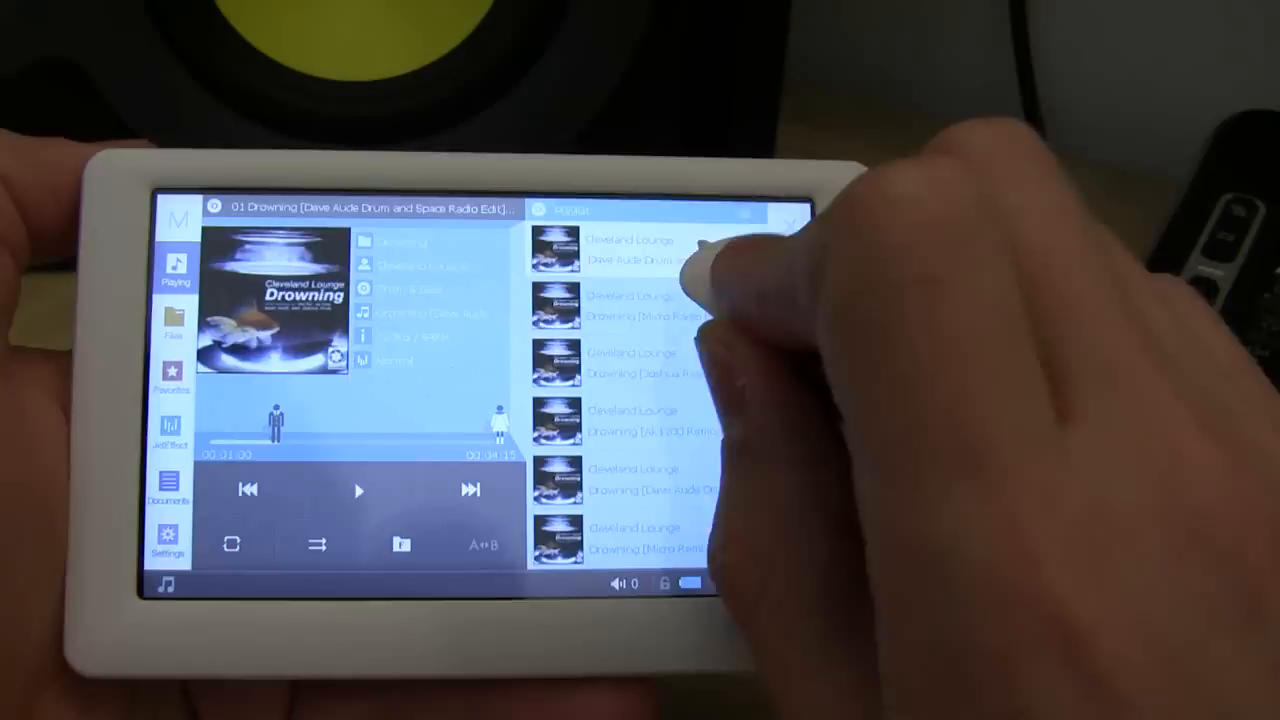
- Play another Cleveland Lounge Drowning mix from the playlist panel
{"action": "left_click", "coordinate": [358, 490]}
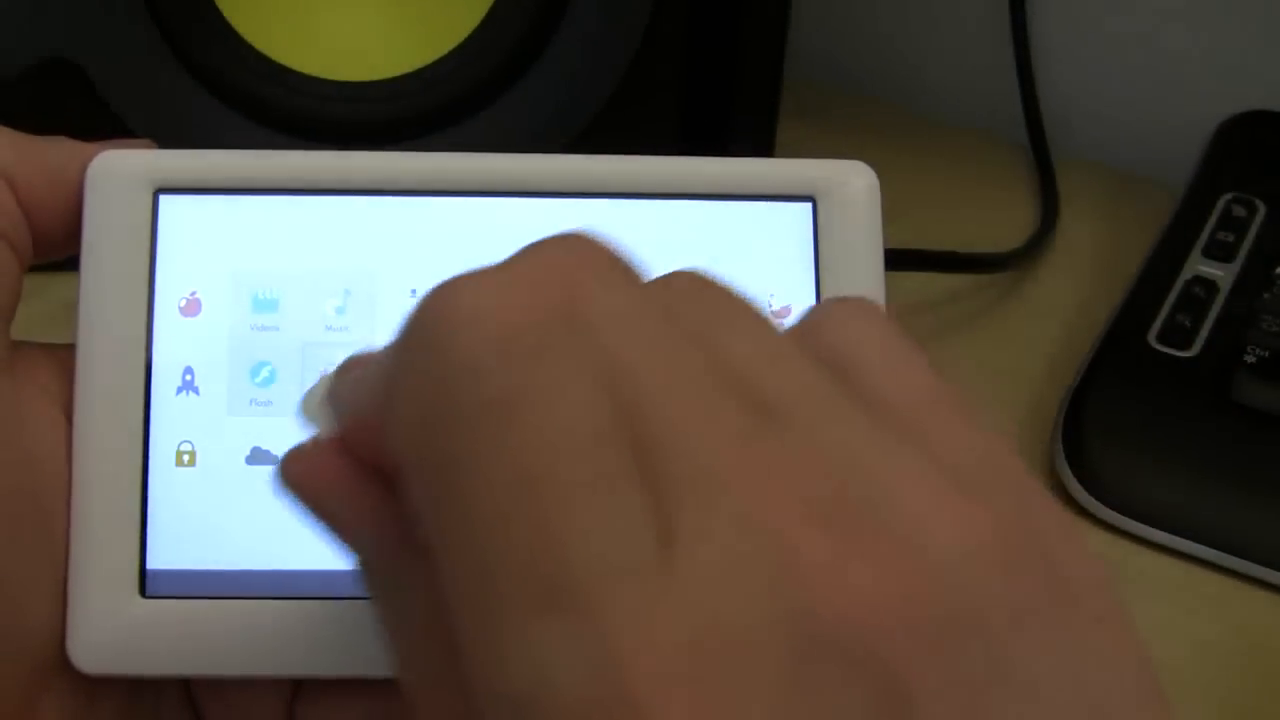
- Launch the Flash player, hide its Play/Pause control panel, then quit the player
{"action": "left_click", "coordinate": [262, 384]}
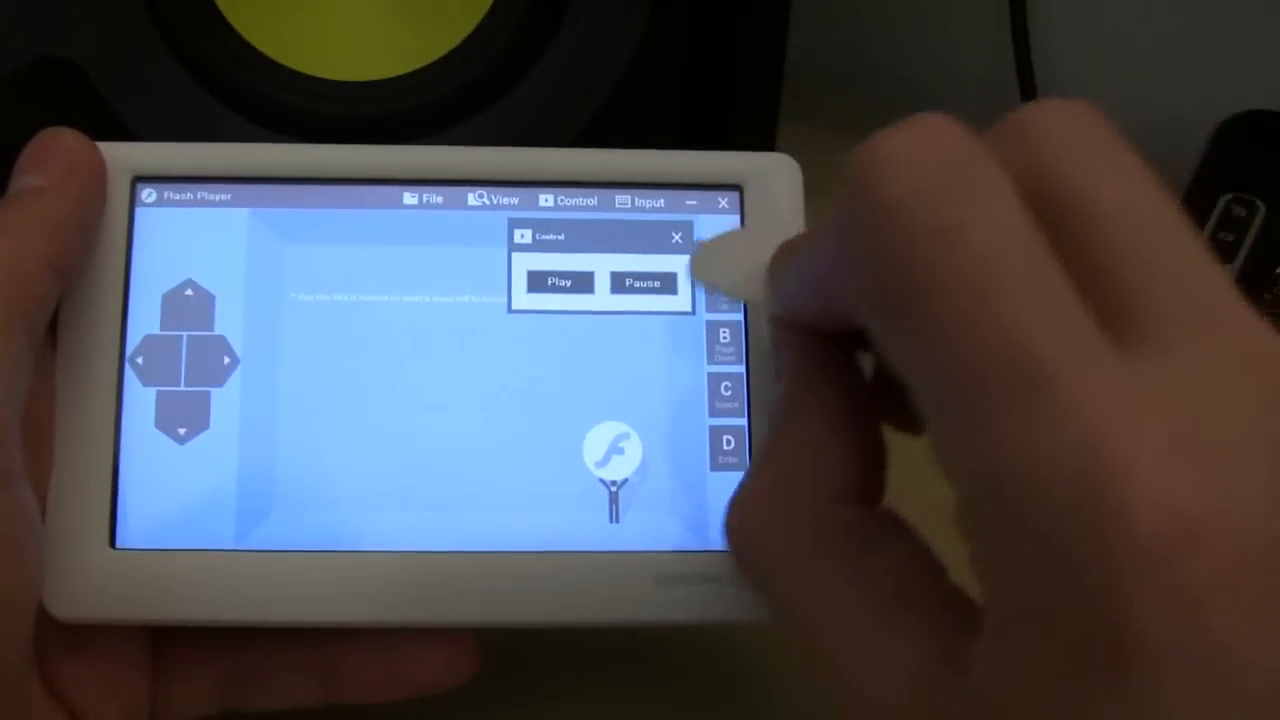
{"action": "left_click", "coordinate": [676, 238]}
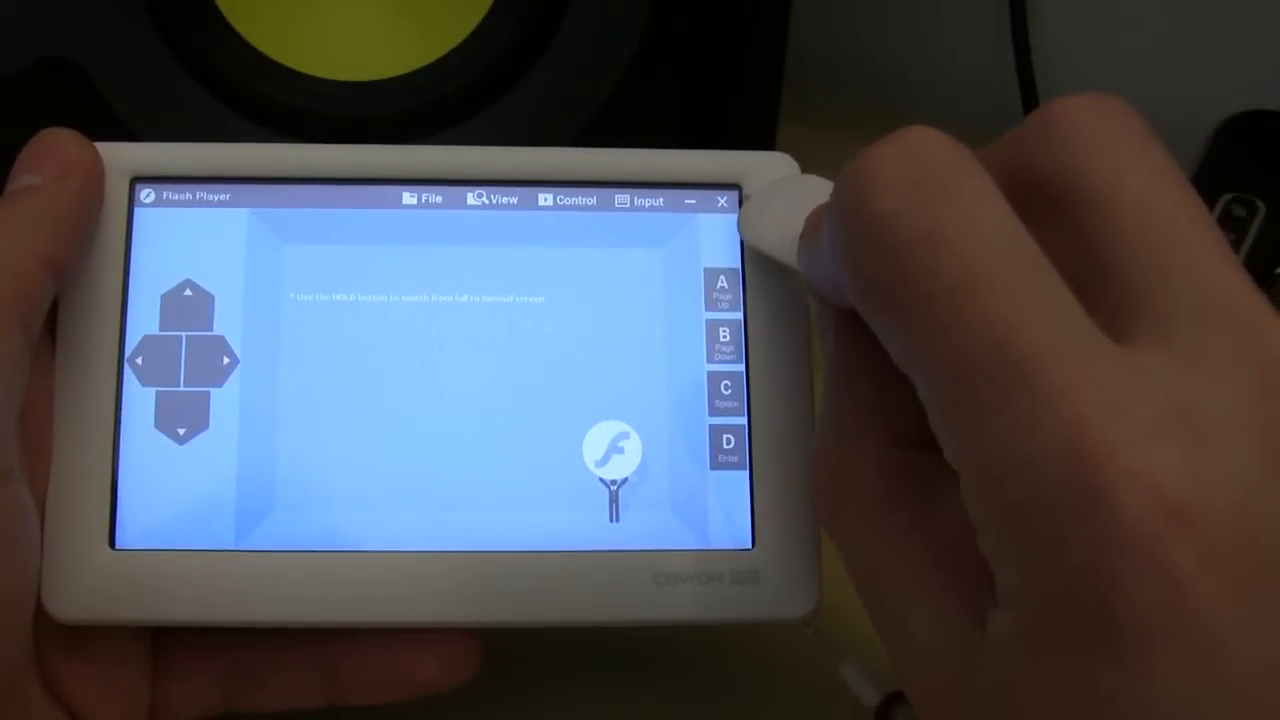
{"action": "left_click", "coordinate": [722, 202]}
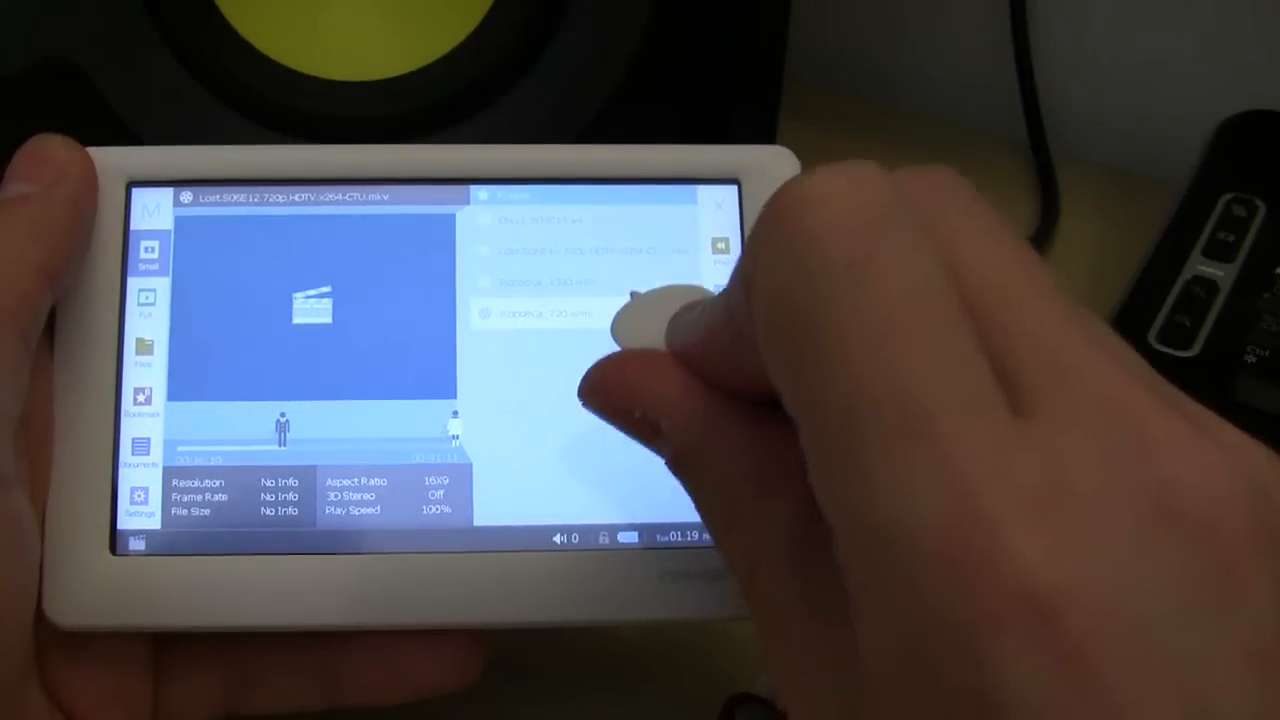
- Play the fourth video in the list, a 1280x720 clip at 23.98 fps
{"action": "left_click", "coordinate": [544, 312]}
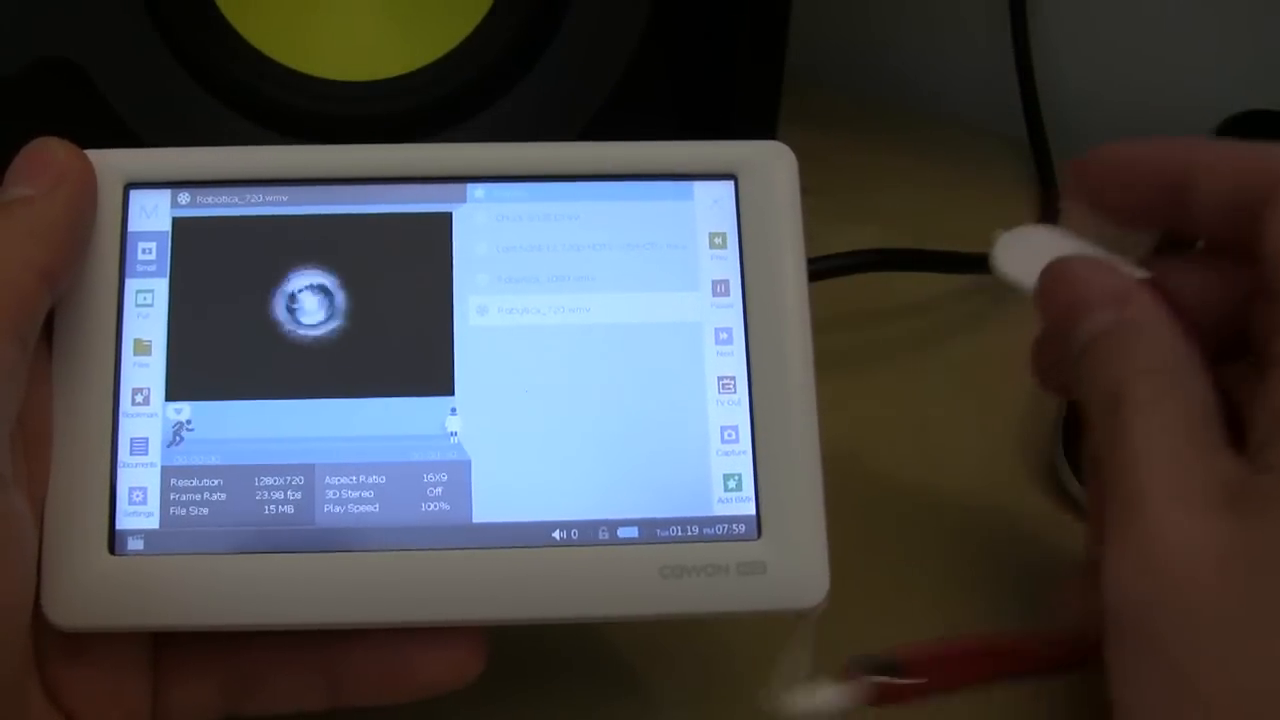